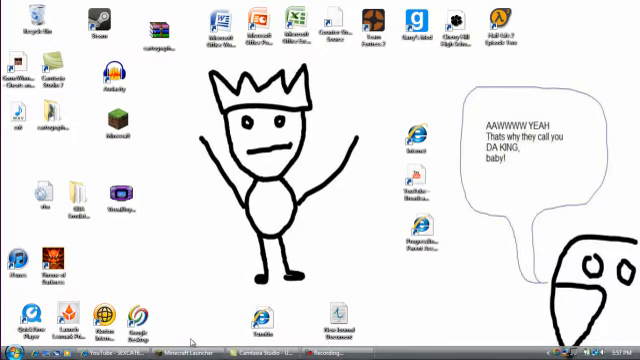
mouse_move(190, 356)
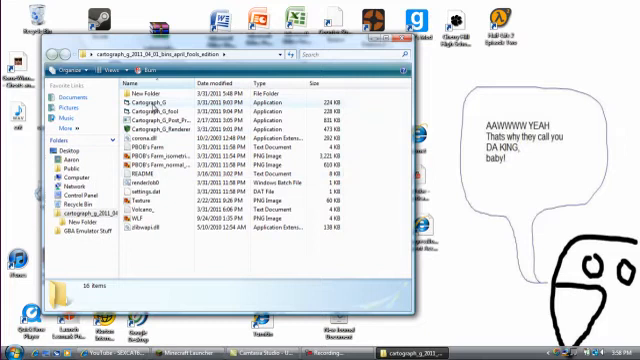
Step: Launch the Cartograph G application from its program folder in Explorer
double_click(146, 100)
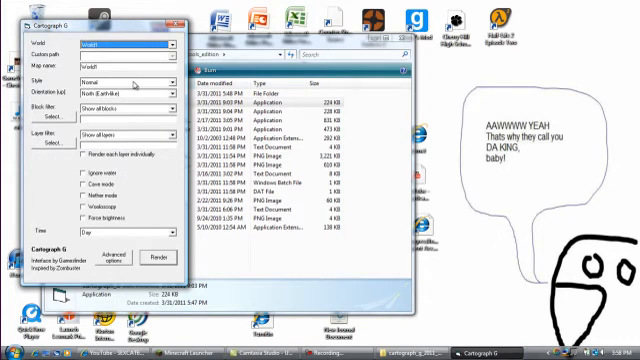
Step: Reveal Cartograph G's advanced rendering options, then start the Minecraft Launcher
left_click(160, 44)
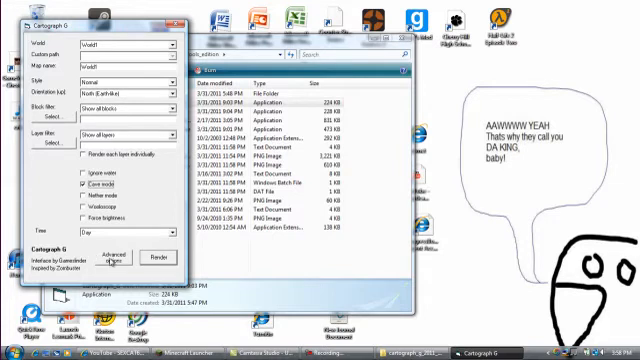
left_click(120, 258)
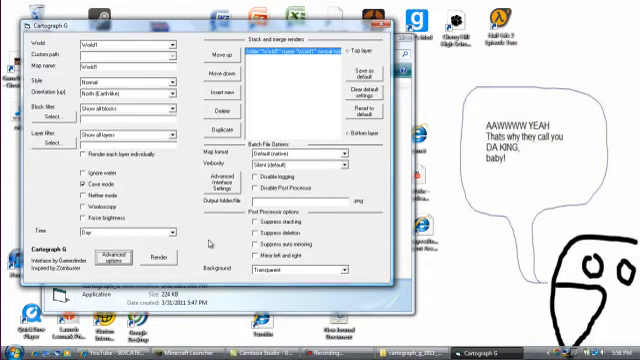
left_click(300, 50)
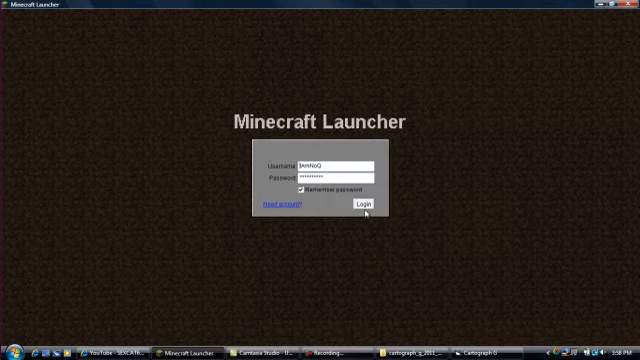
Step: Log in through the Minecraft Launcher to reach the title menu
left_click(366, 204)
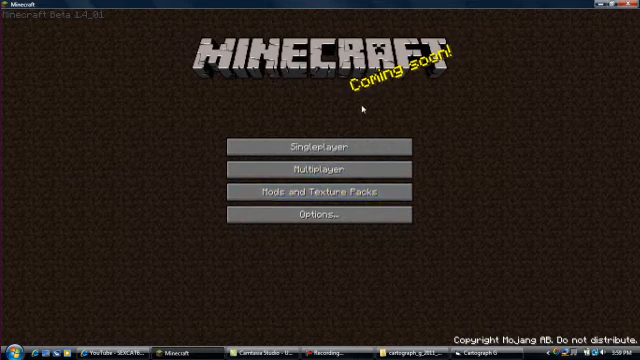
mouse_move(148, 22)
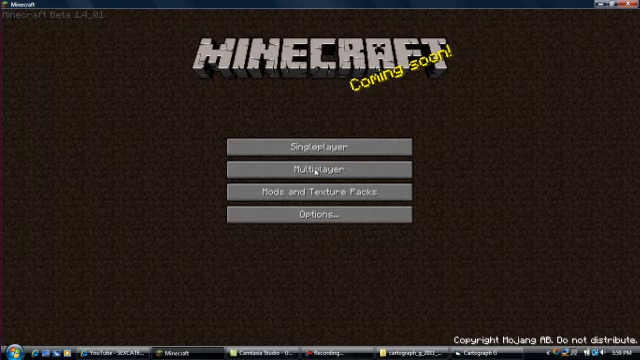
Step: Create a new singleplayer world named CARTTO and start generating it
left_click(328, 148)
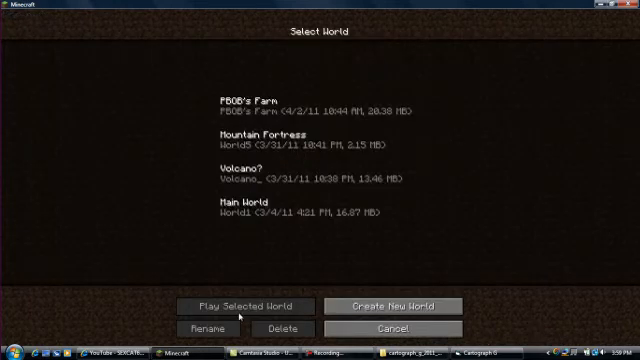
left_click(398, 304)
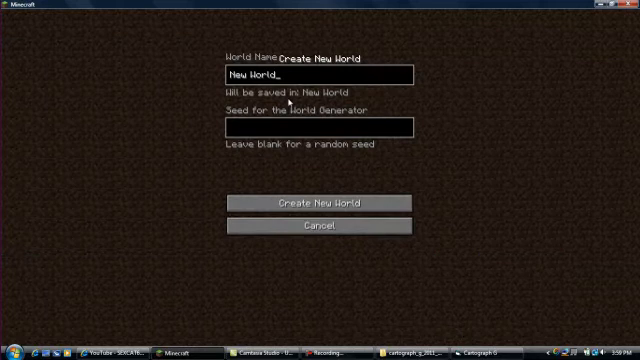
key("BackSpace")
type("CA")
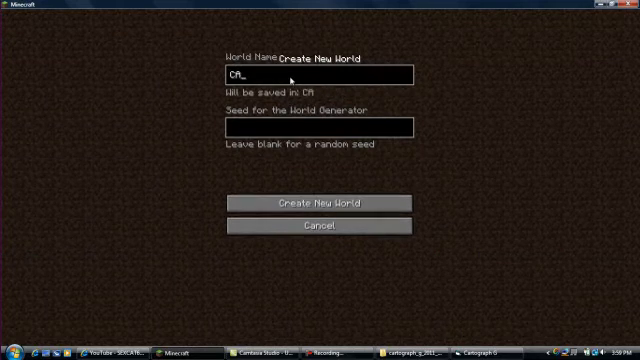
type("RTTO")
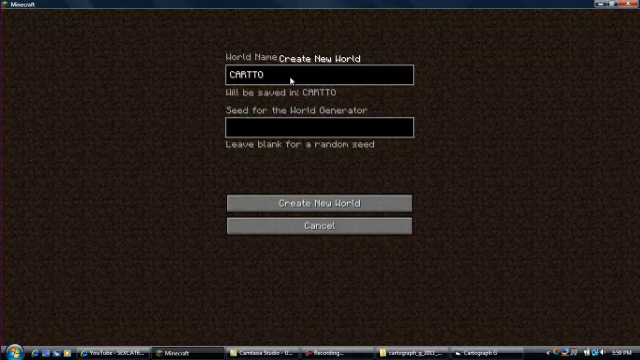
mouse_move(316, 202)
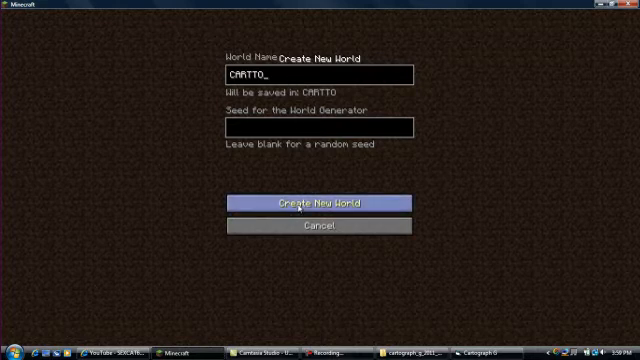
left_click(320, 202)
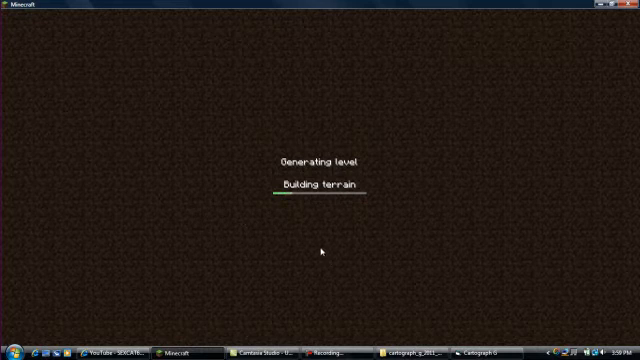
mouse_move(228, 266)
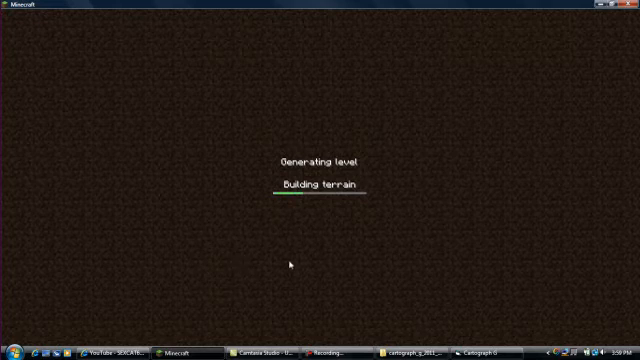
mouse_move(302, 144)
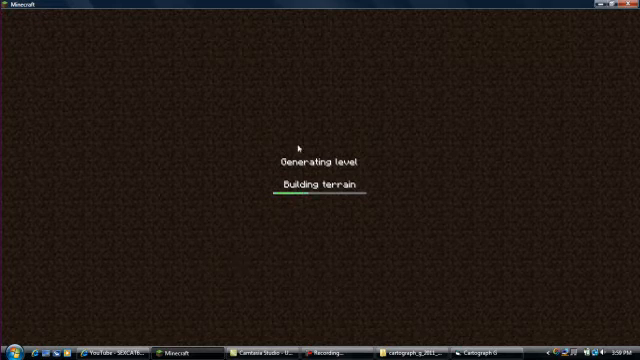
mouse_move(422, 248)
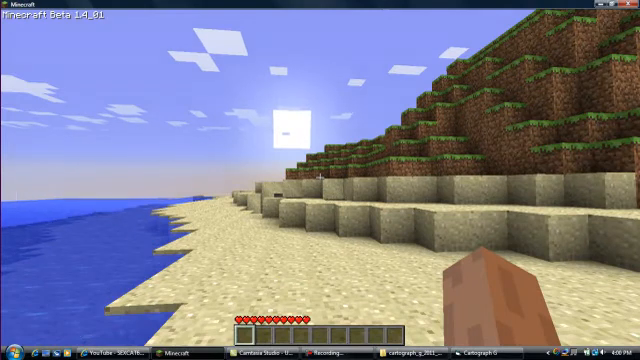
Step: Set Render Distance to Normal in Video Settings and resume playing the CARTTO world
key("Escape")
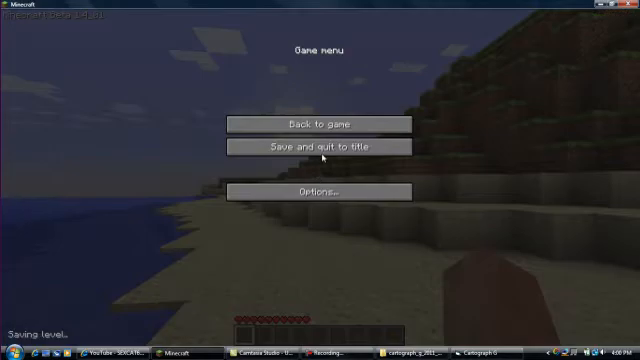
left_click(316, 192)
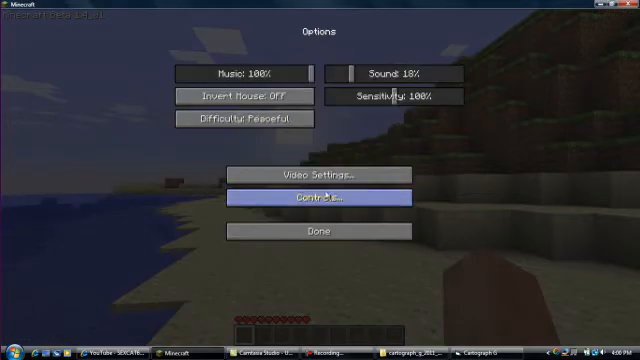
mouse_move(276, 150)
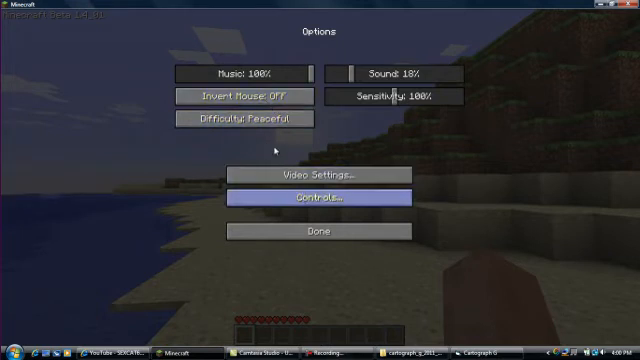
left_click(318, 174)
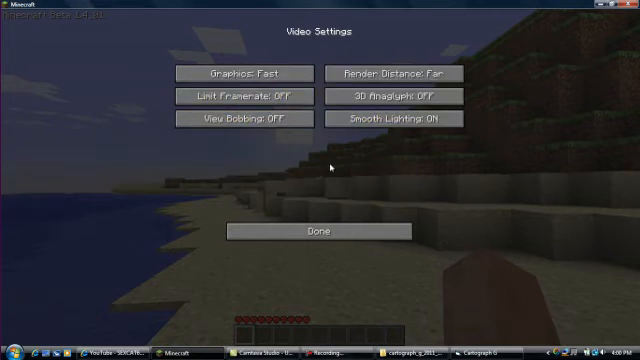
left_click(408, 72)
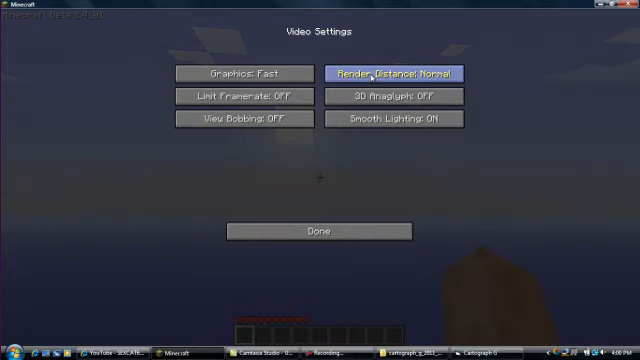
left_click(398, 72)
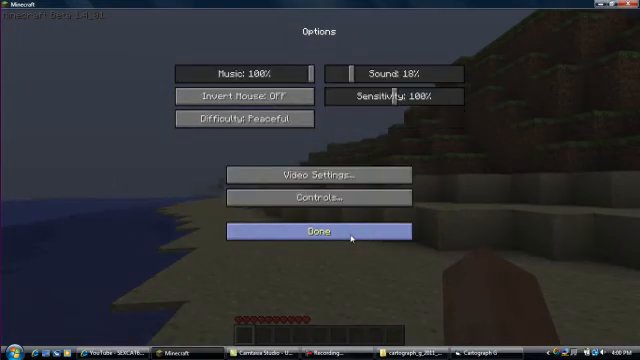
left_click(318, 232)
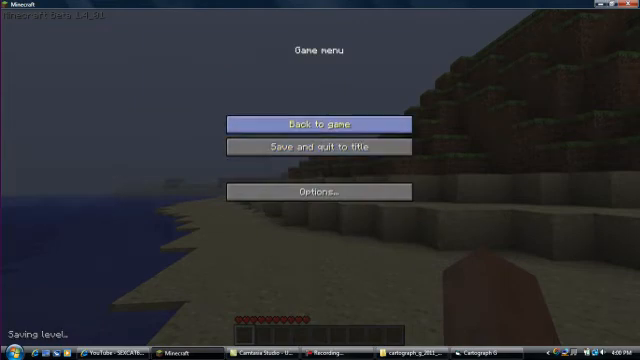
left_click(320, 122)
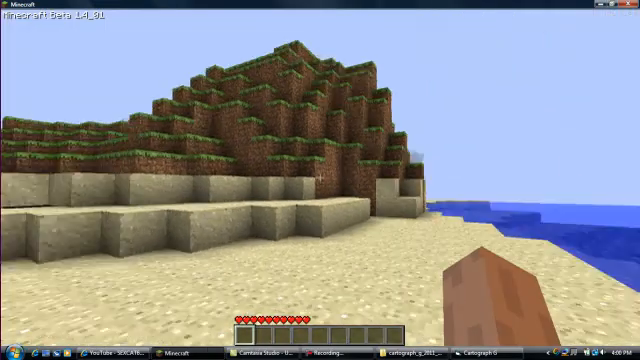
mouse_move(320, 180)
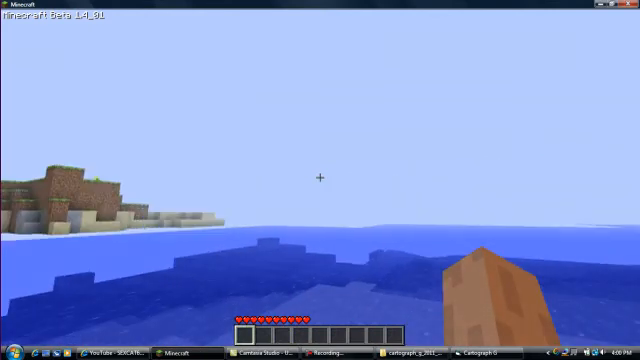
mouse_move(320, 180)
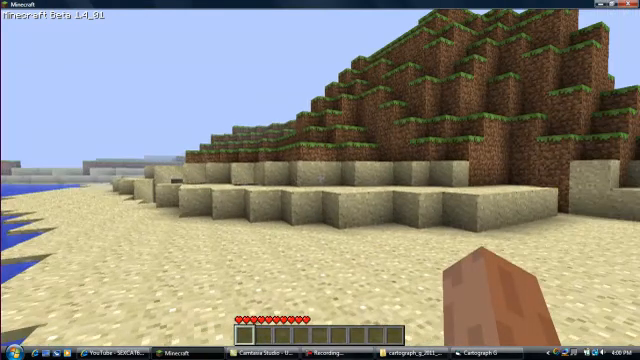
mouse_move(320, 180)
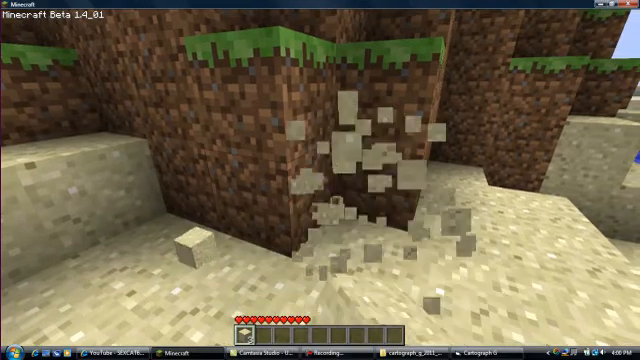
mouse_move(320, 180)
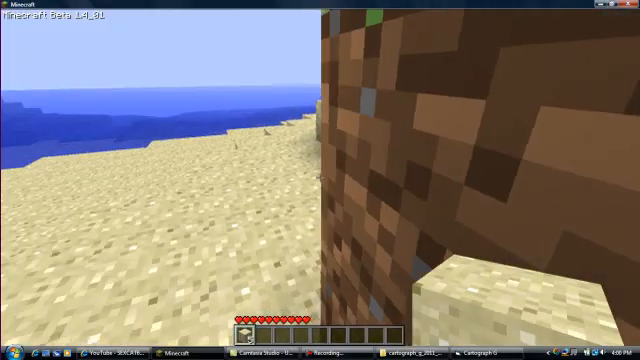
mouse_move(320, 180)
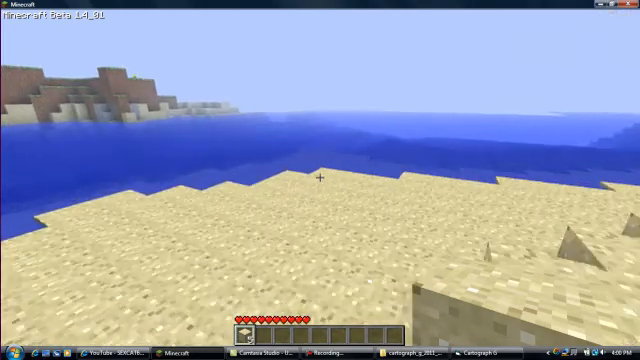
mouse_move(320, 180)
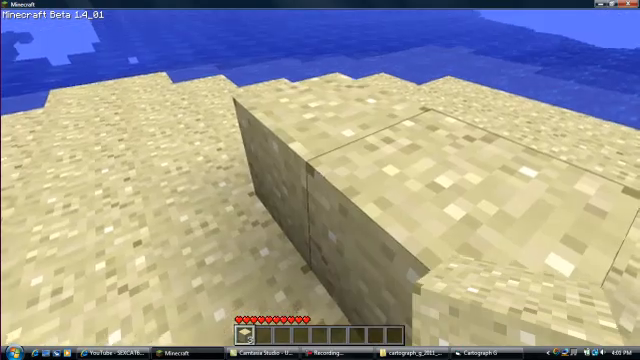
mouse_move(320, 180)
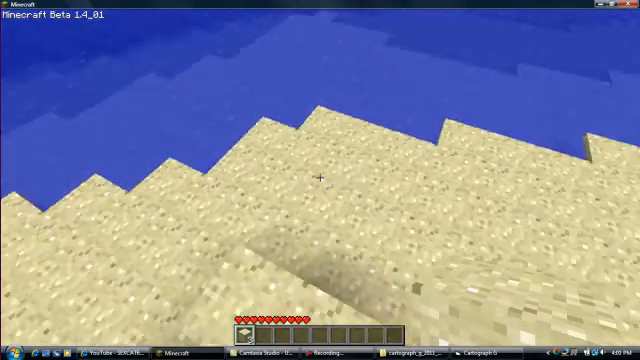
mouse_move(320, 180)
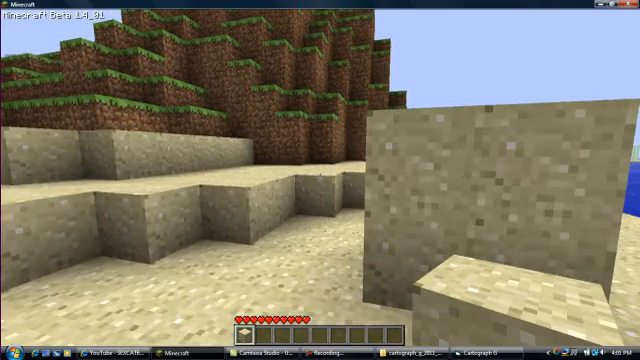
mouse_move(320, 180)
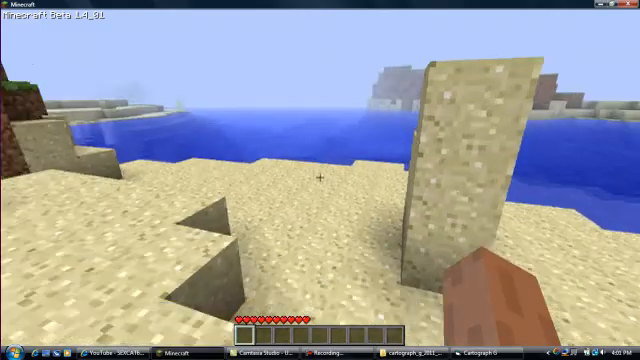
mouse_move(320, 180)
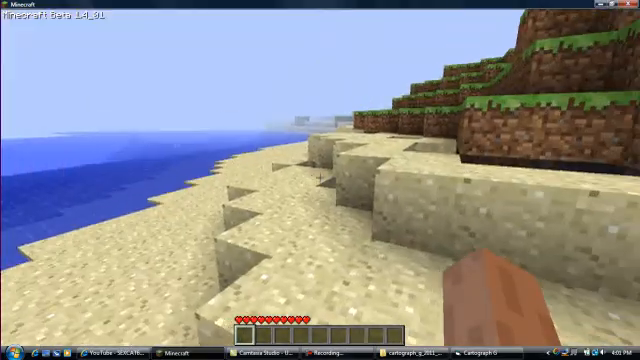
mouse_move(320, 180)
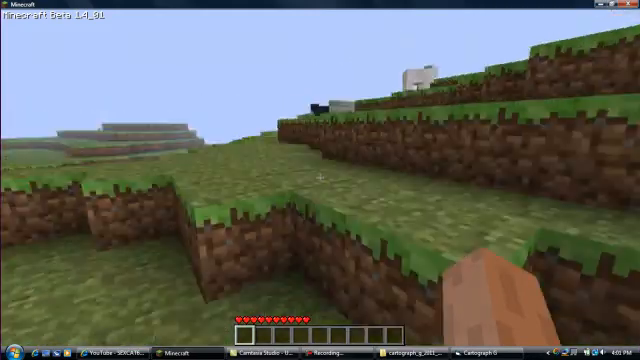
mouse_move(320, 180)
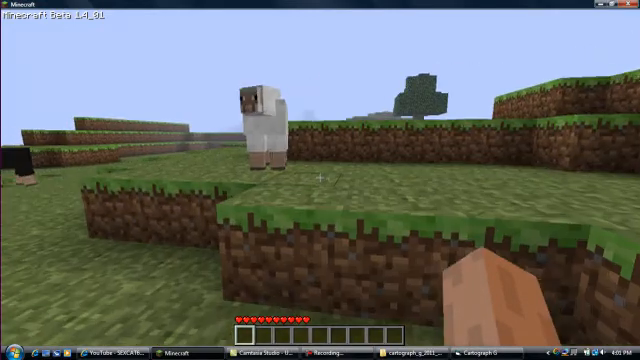
mouse_move(320, 180)
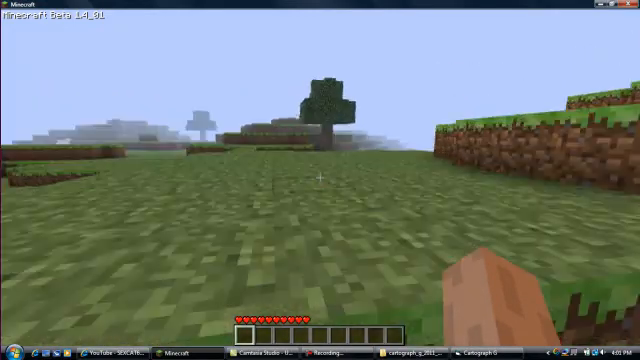
mouse_move(320, 180)
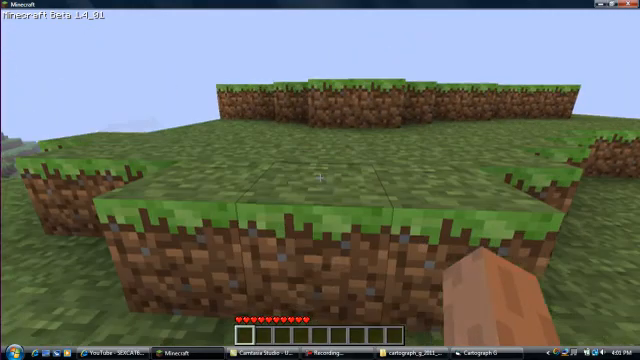
mouse_move(320, 180)
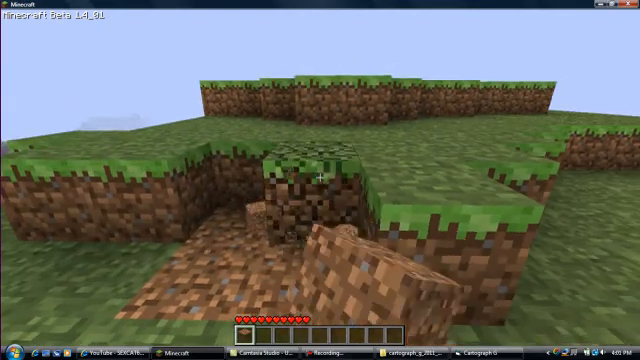
mouse_move(320, 180)
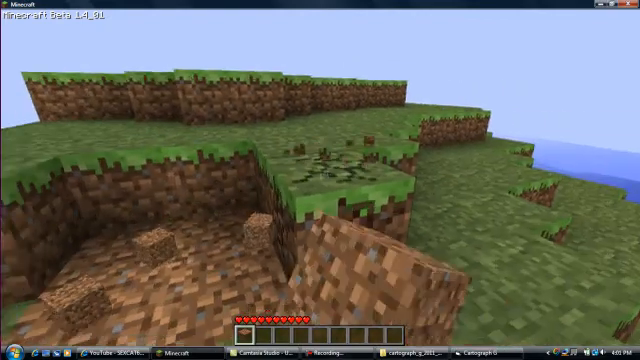
mouse_move(320, 180)
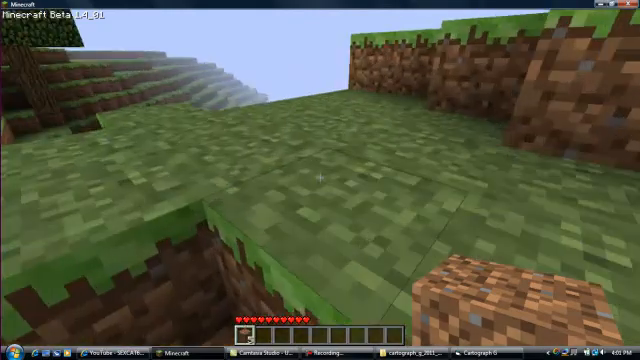
mouse_move(320, 180)
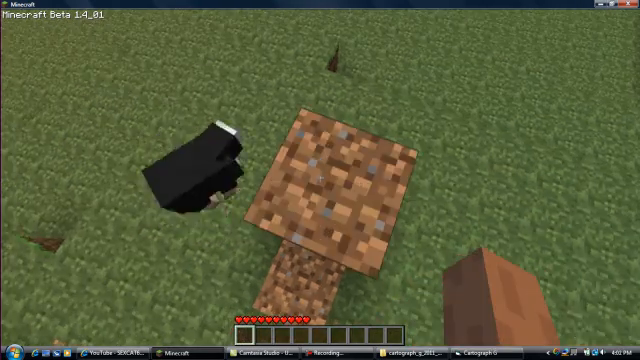
Step: Save the CARTTO world and quit to the title screen from the pause menu
key("Escape")
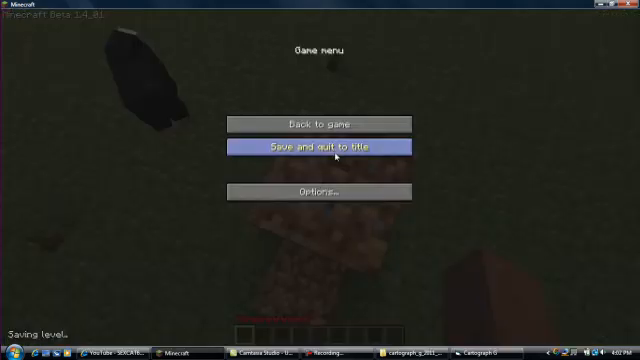
left_click(320, 148)
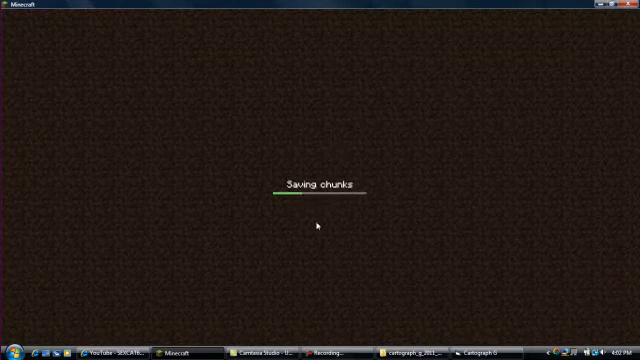
mouse_move(316, 230)
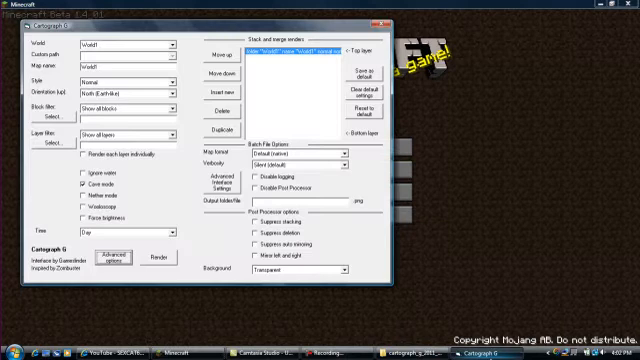
Step: Collapse the advanced options so only Cartograph G's basic map settings show
left_click(168, 46)
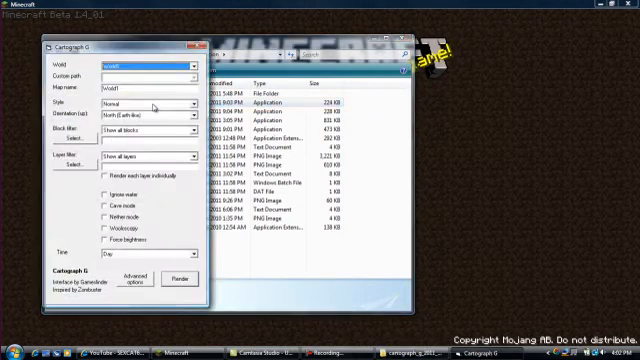
Step: Select the CARTTO world and render its normal map to the output folder
left_click(184, 62)
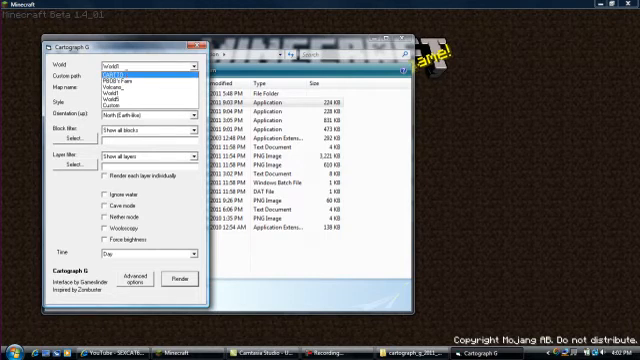
left_click(144, 76)
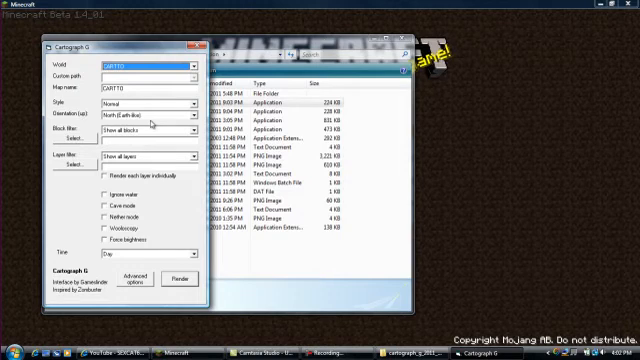
mouse_move(168, 212)
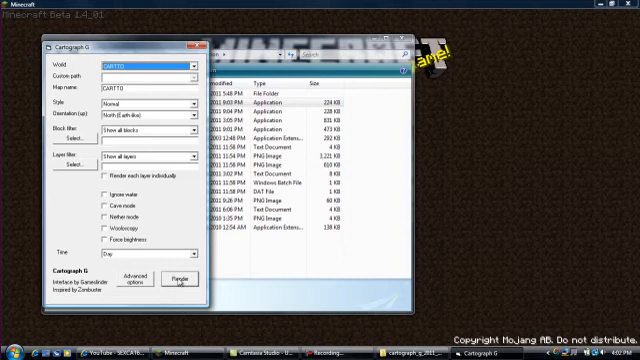
left_click(172, 284)
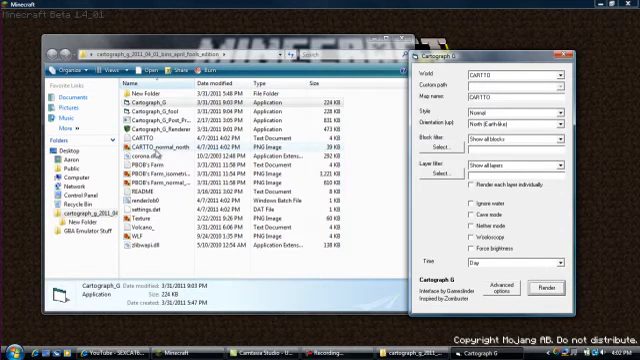
Step: View the rendered CARTTO normal-map PNG in Windows Photo Gallery
left_click(164, 148)
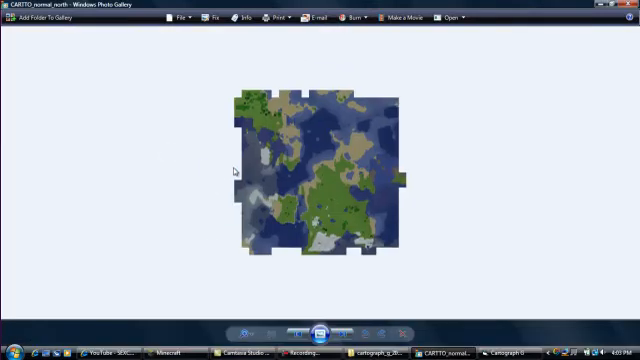
mouse_move(456, 186)
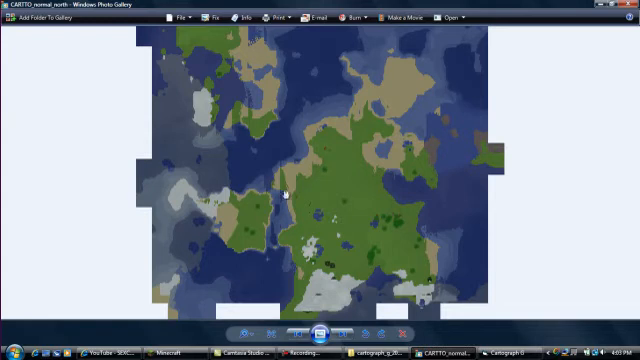
mouse_move(342, 144)
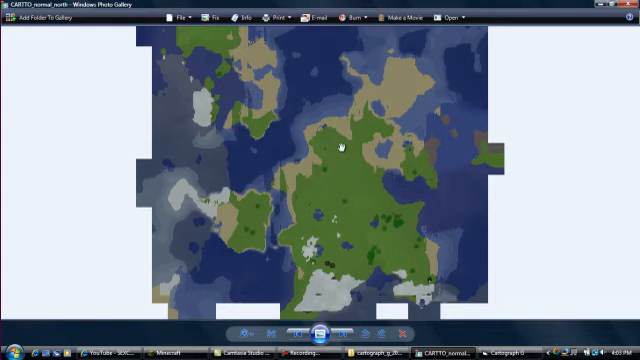
mouse_move(332, 146)
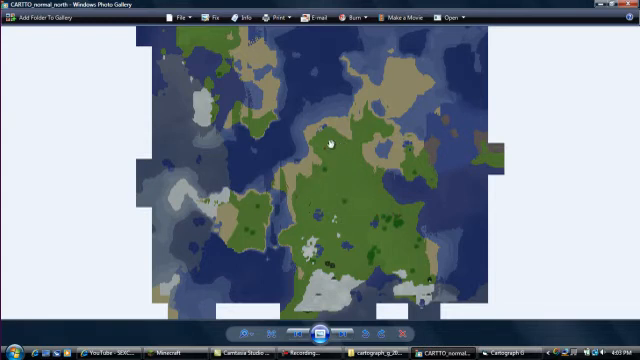
mouse_move(330, 158)
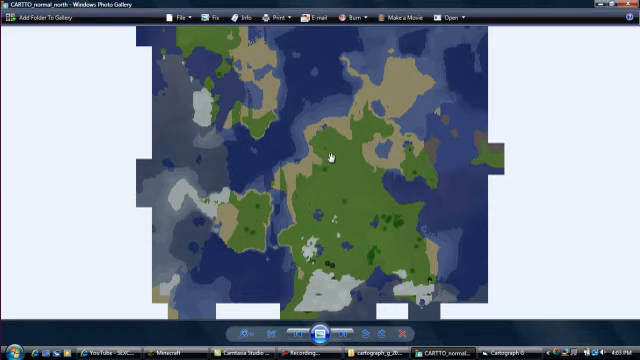
mouse_move(304, 154)
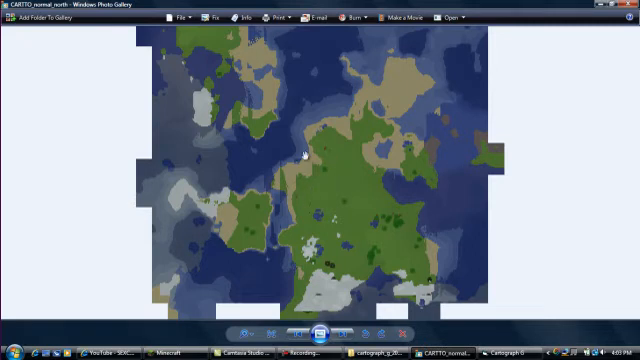
mouse_move(312, 250)
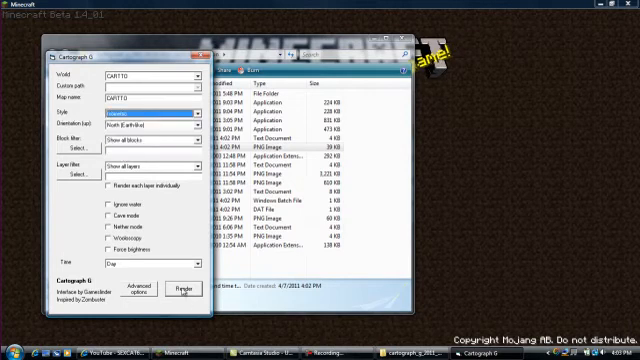
Step: Render an isometric map of the CARTTO world to an image file
left_click(180, 284)
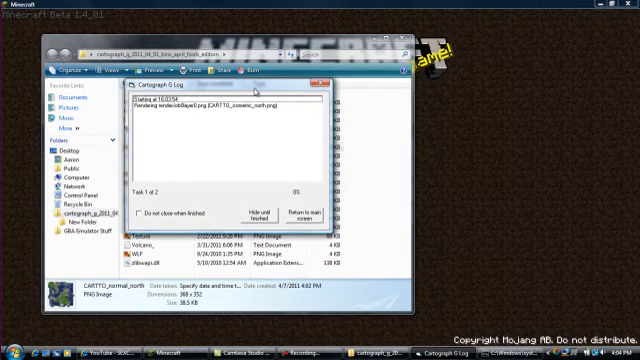
mouse_move(244, 198)
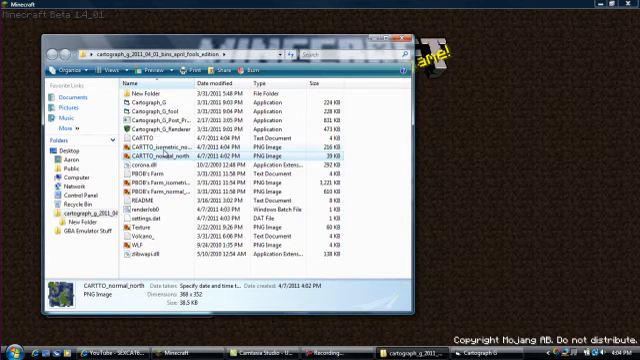
mouse_move(164, 156)
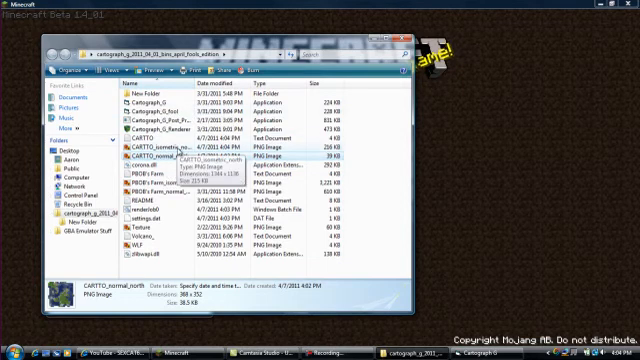
left_click(160, 148)
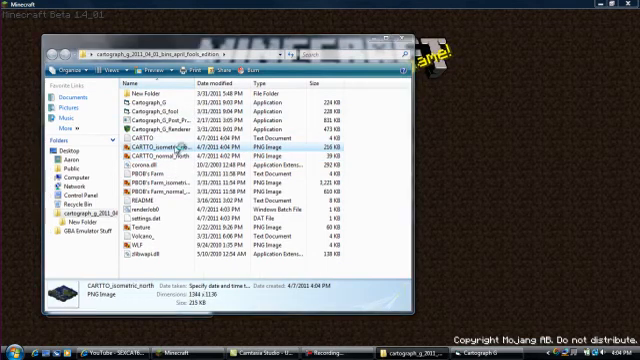
double_click(152, 146)
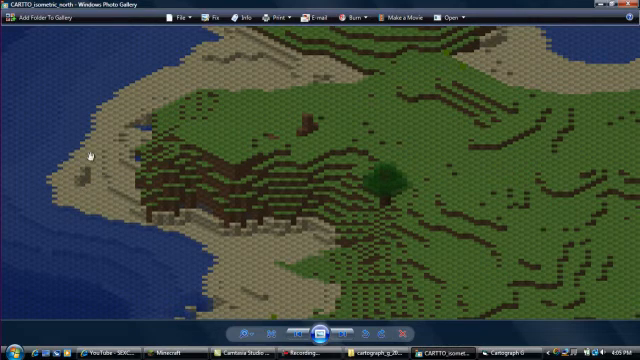
mouse_move(270, 170)
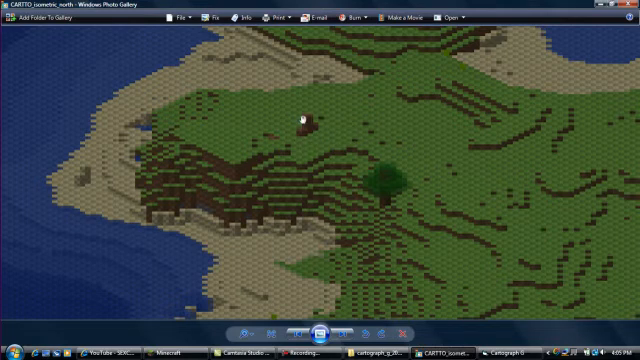
mouse_move(248, 132)
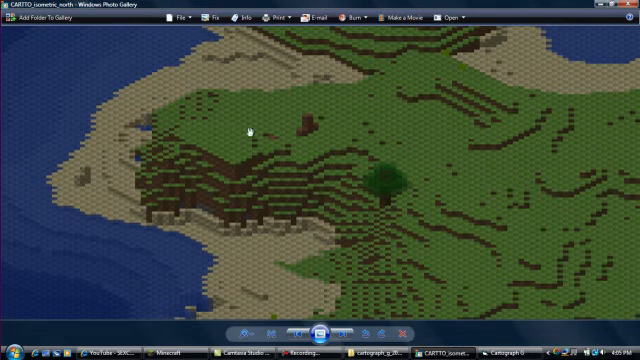
mouse_move(504, 48)
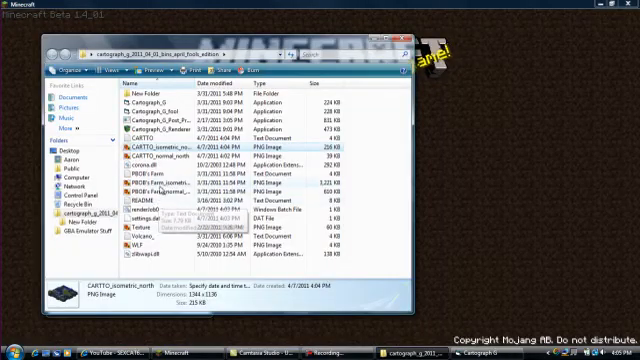
Step: Open the whole-world isometric PNG showing two blocky landmasses and lakes
left_click(156, 180)
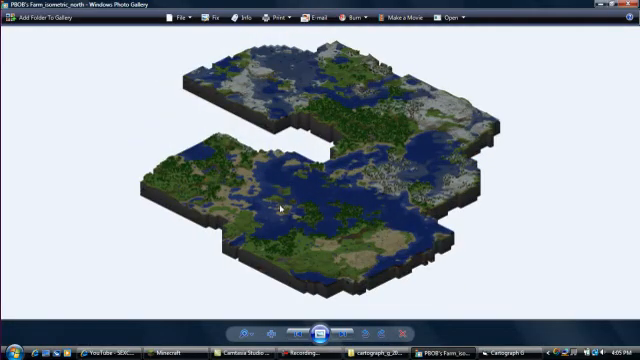
mouse_move(312, 242)
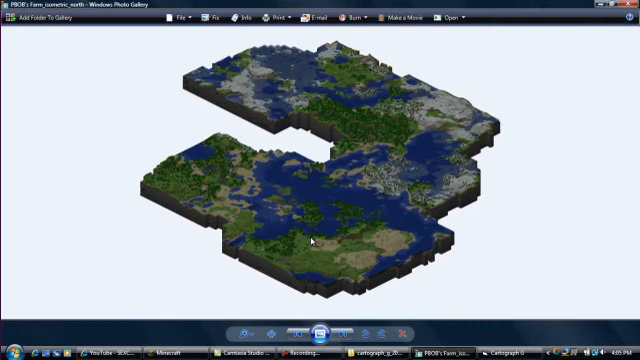
mouse_move(348, 280)
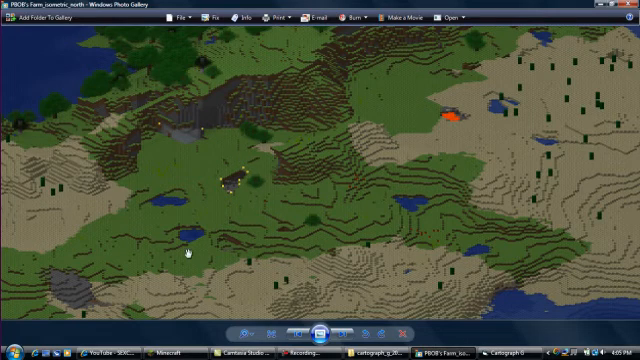
mouse_move(186, 264)
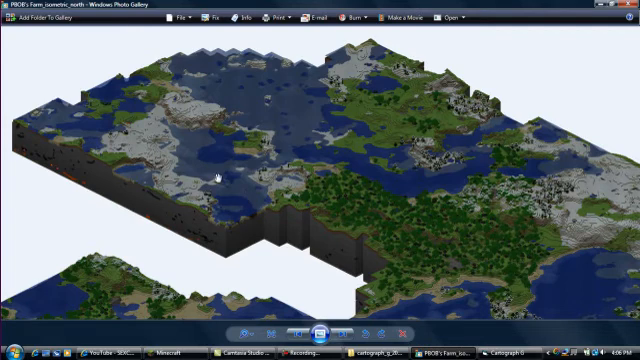
mouse_move(332, 210)
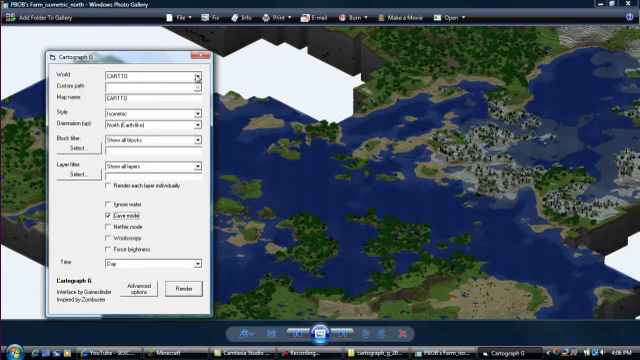
Step: Render the world as a cave-mode map of blue, yellow and red patches on white
left_click(196, 76)
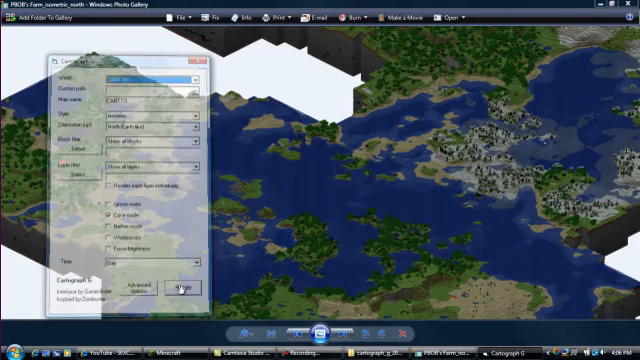
left_click(180, 290)
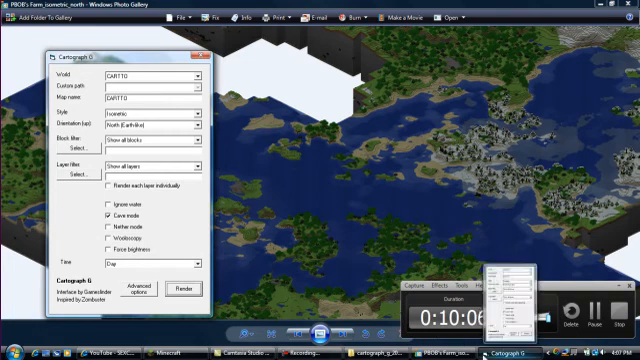
left_click(178, 288)
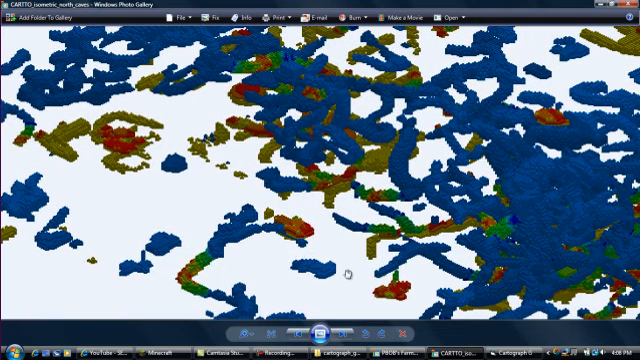
mouse_move(378, 250)
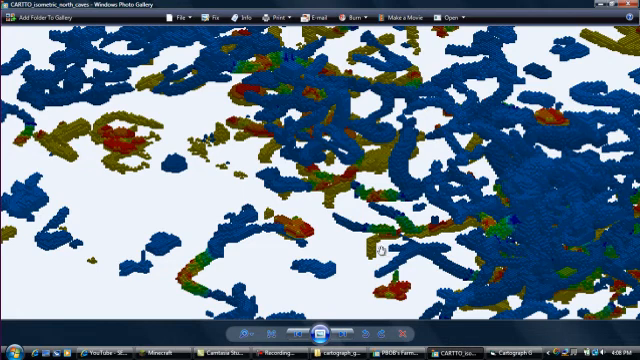
mouse_move(182, 172)
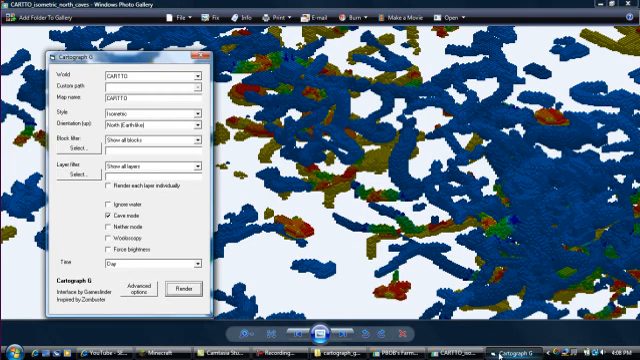
Step: Browse to the Cartograph output folder listing the CARTTO render PNGs
left_click(136, 290)
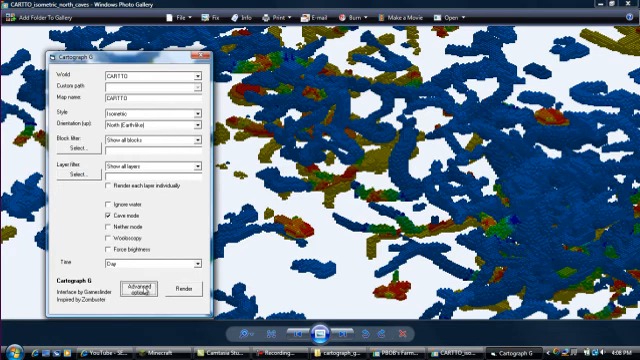
left_click(140, 292)
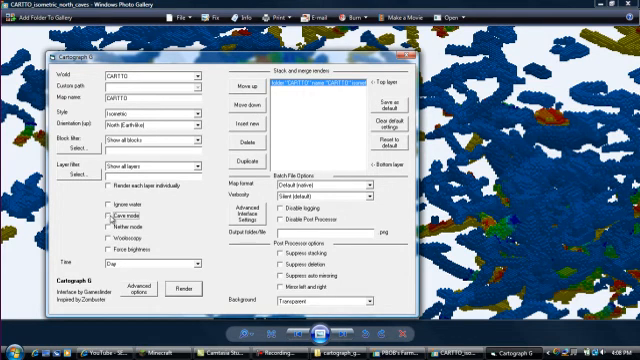
mouse_move(360, 124)
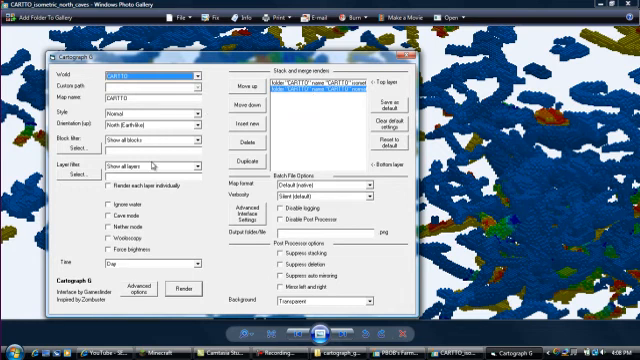
left_click(102, 200)
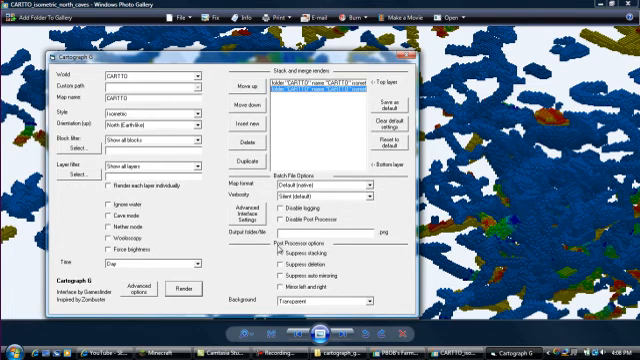
left_click(184, 288)
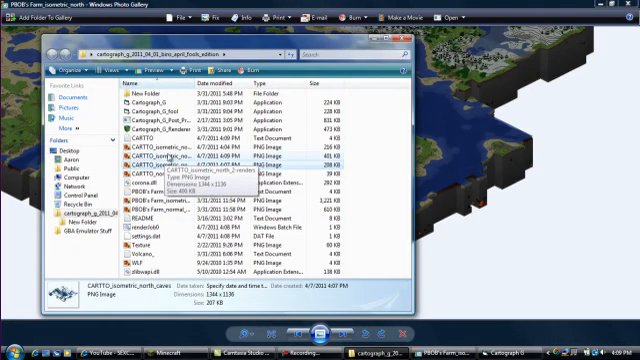
Step: Display the new isometric CARTTO world render on its own in Photo Gallery
left_click(176, 172)
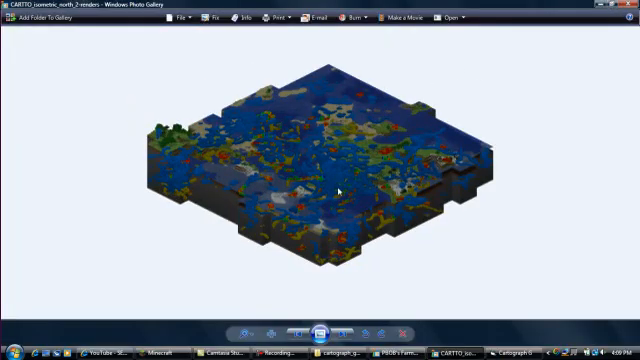
mouse_move(324, 198)
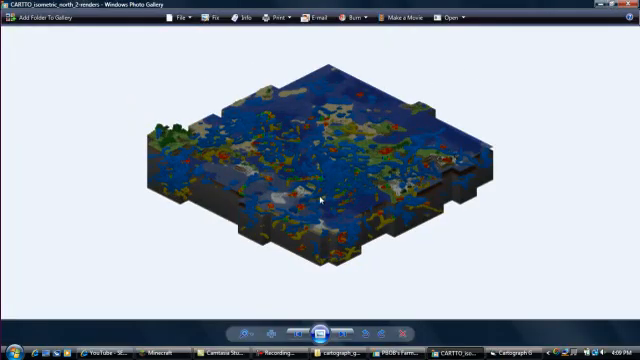
mouse_move(308, 292)
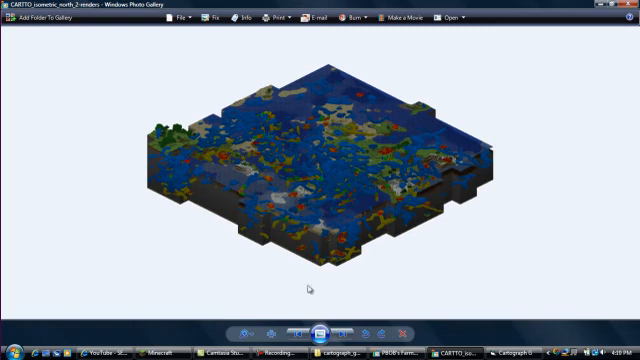